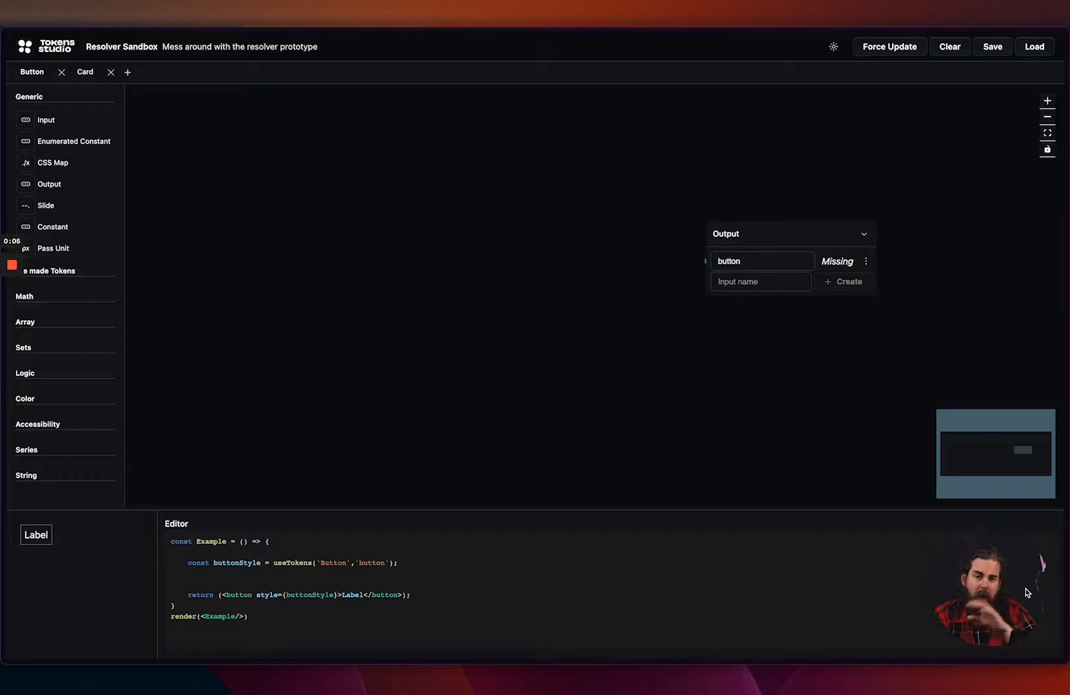
mouse_move(798, 438)
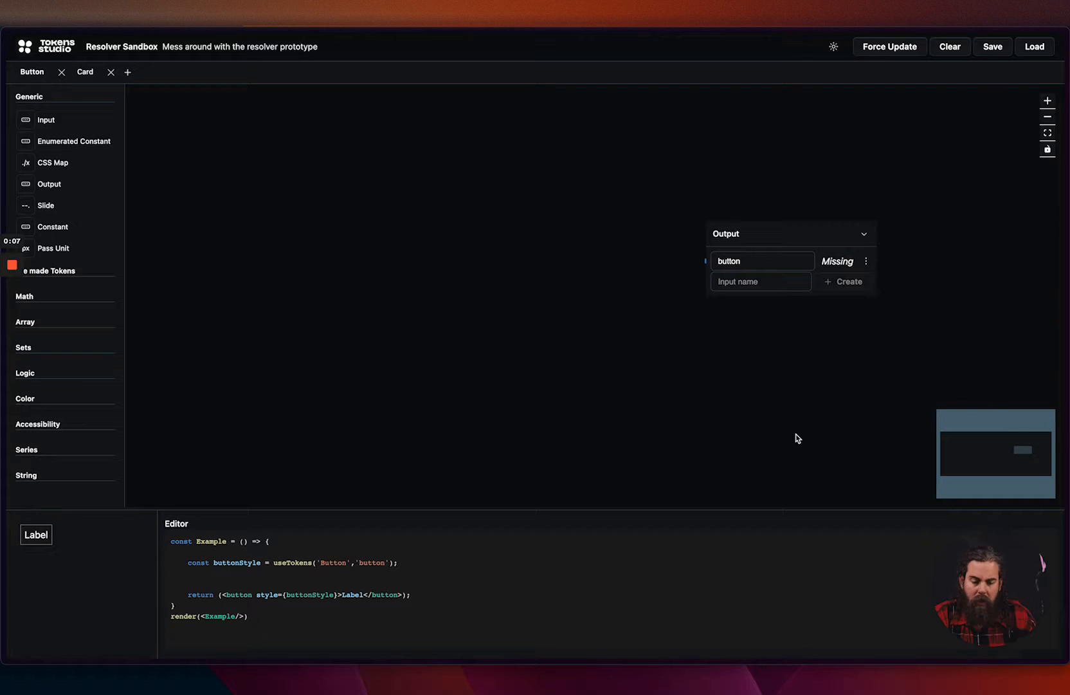
mouse_move(618, 417)
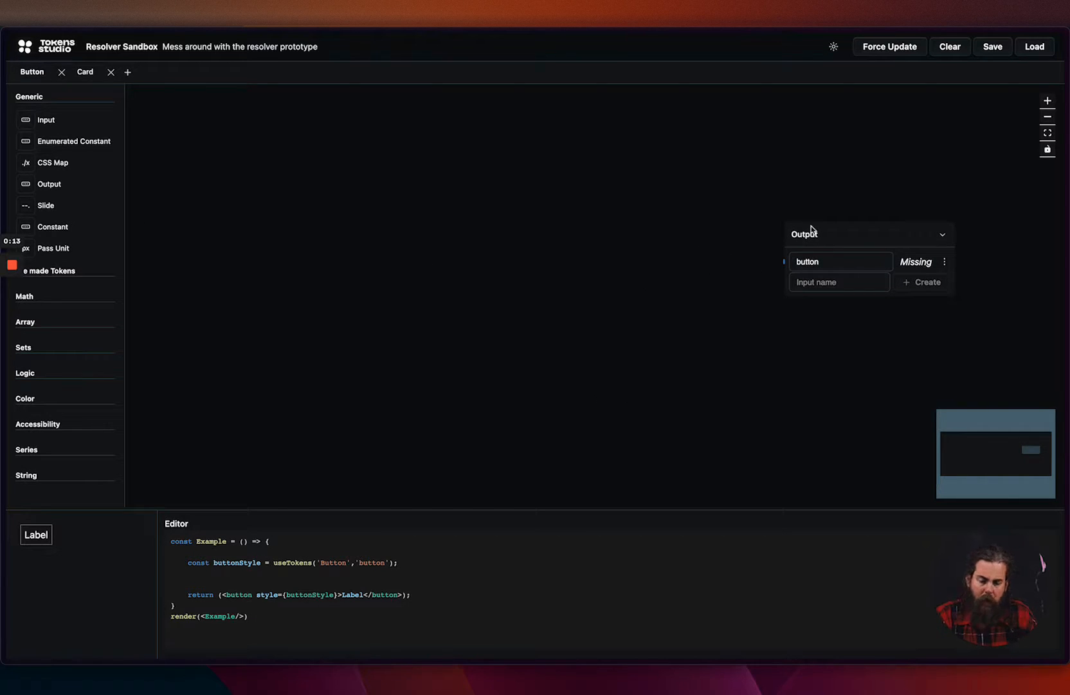
mouse_move(202, 491)
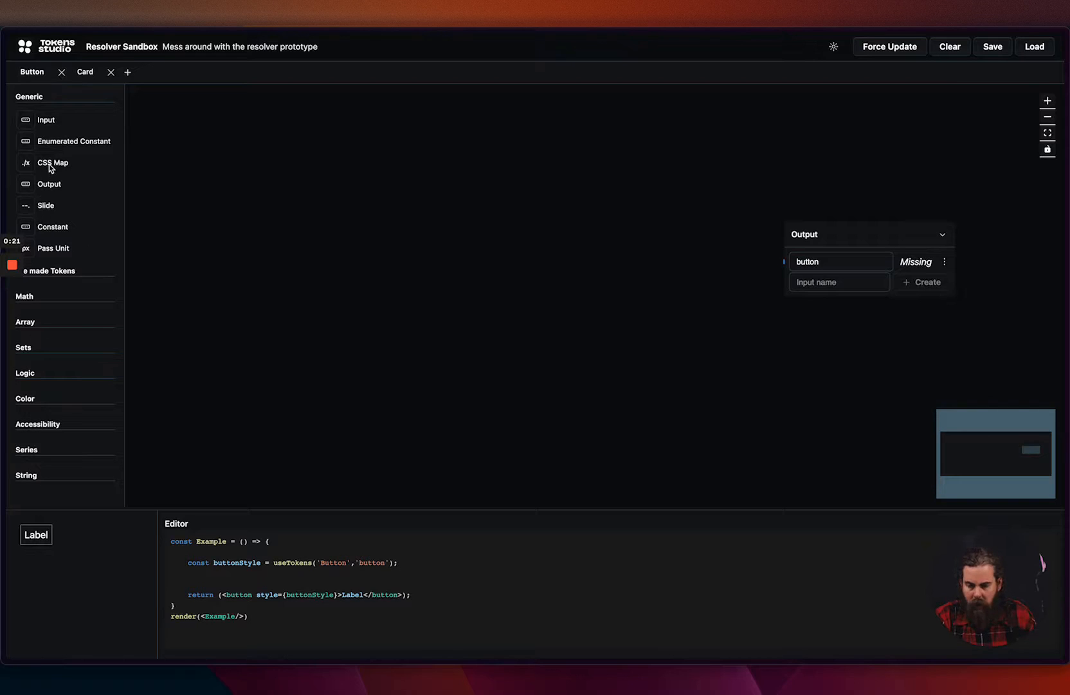
Add a CSS Map node to the graph as the button's output map
click(53, 162)
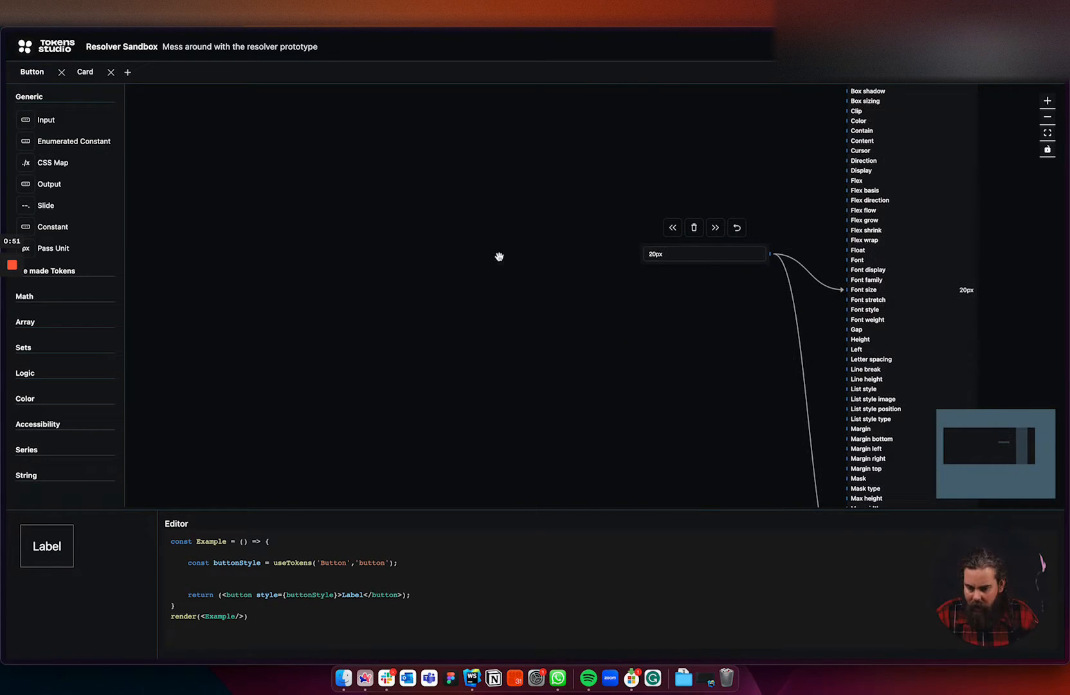
mouse_move(535, 232)
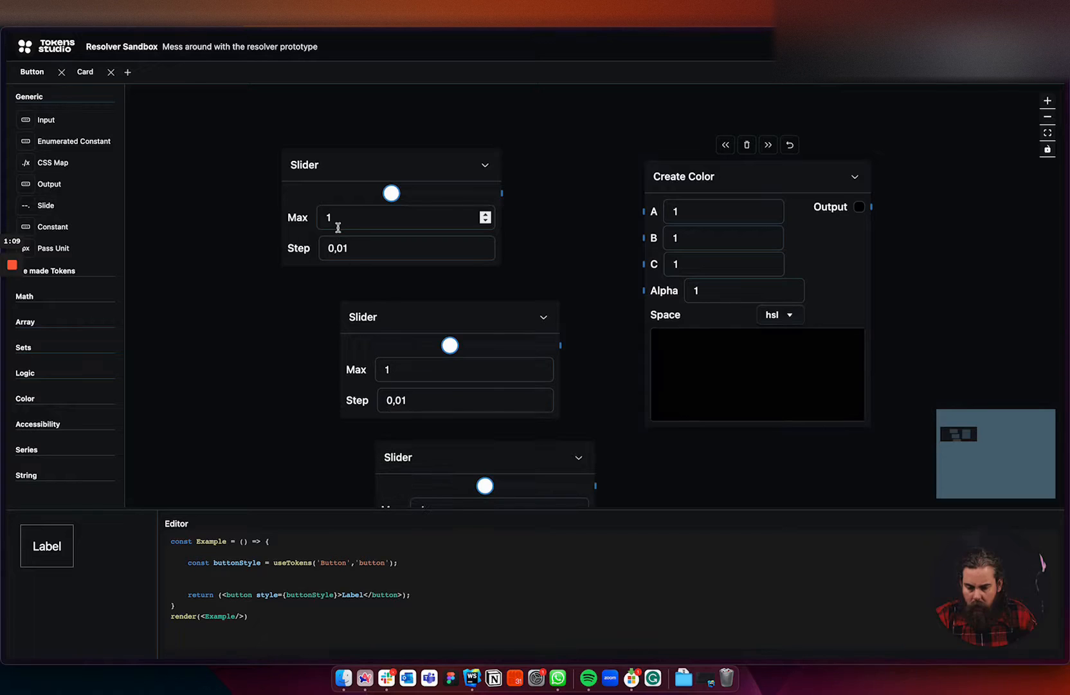
Enter the Max values for the three sliders: 360, 100 and 100
text(360)
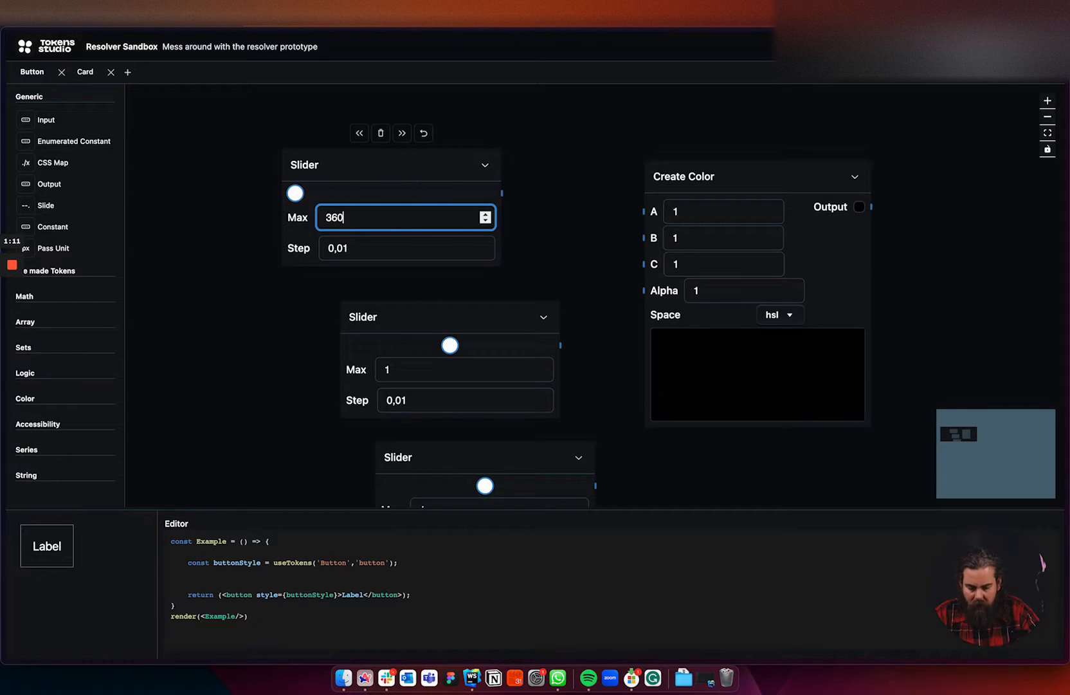
text(100)
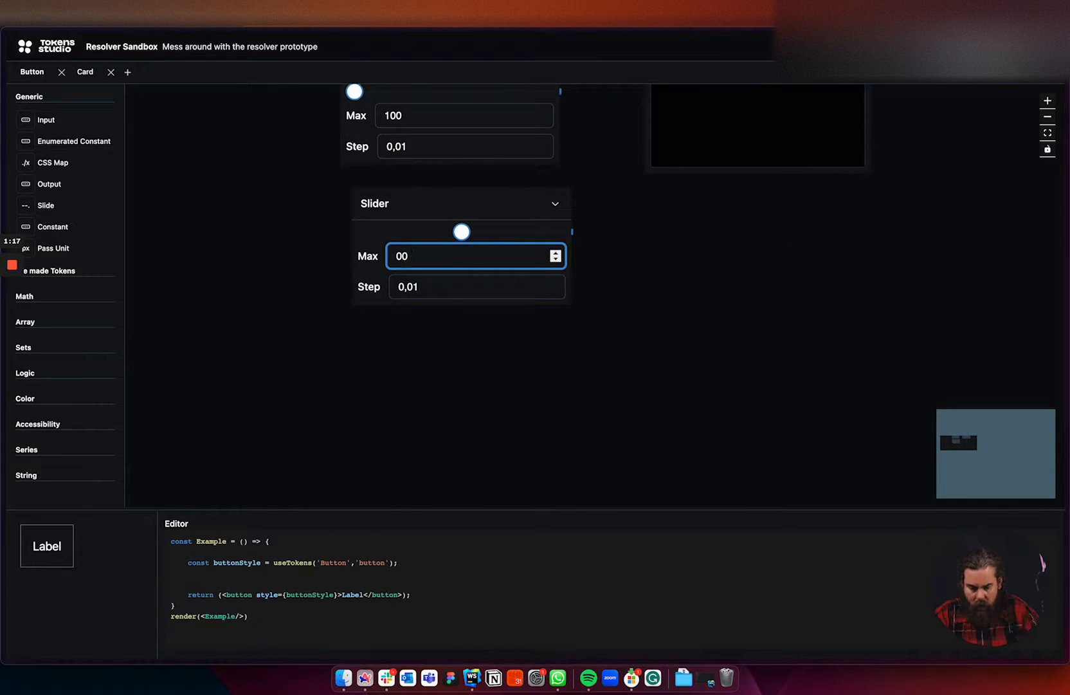
text(1000)
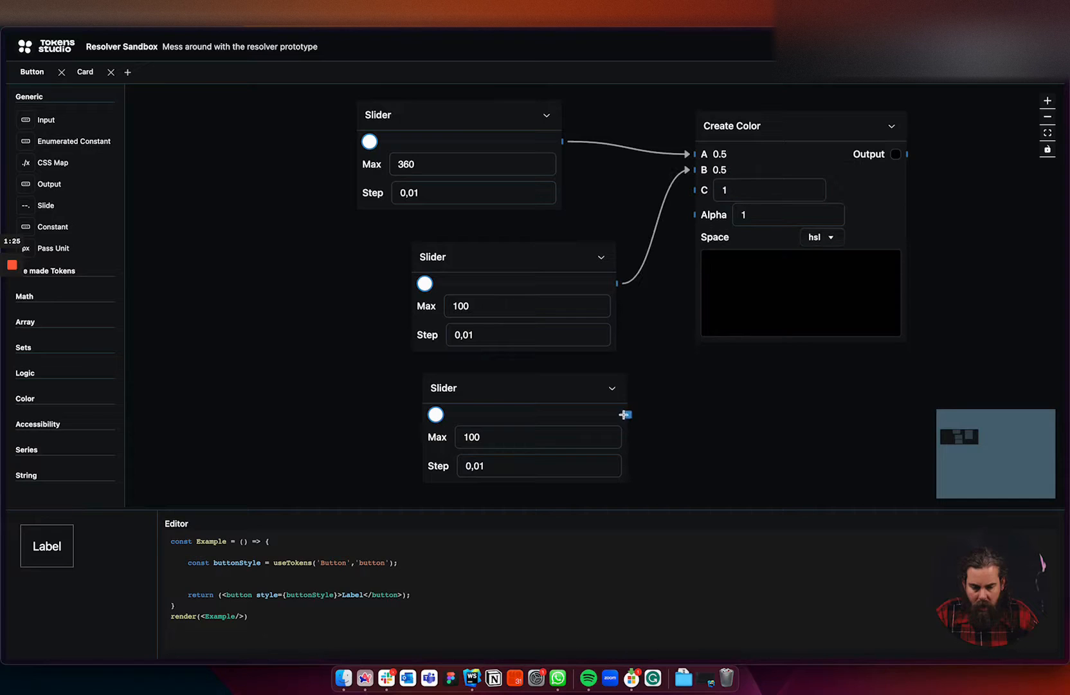
Wire slider three to C, tune the HSL sliders to teal, and feed it to the background
drag(625, 414, 690, 186)
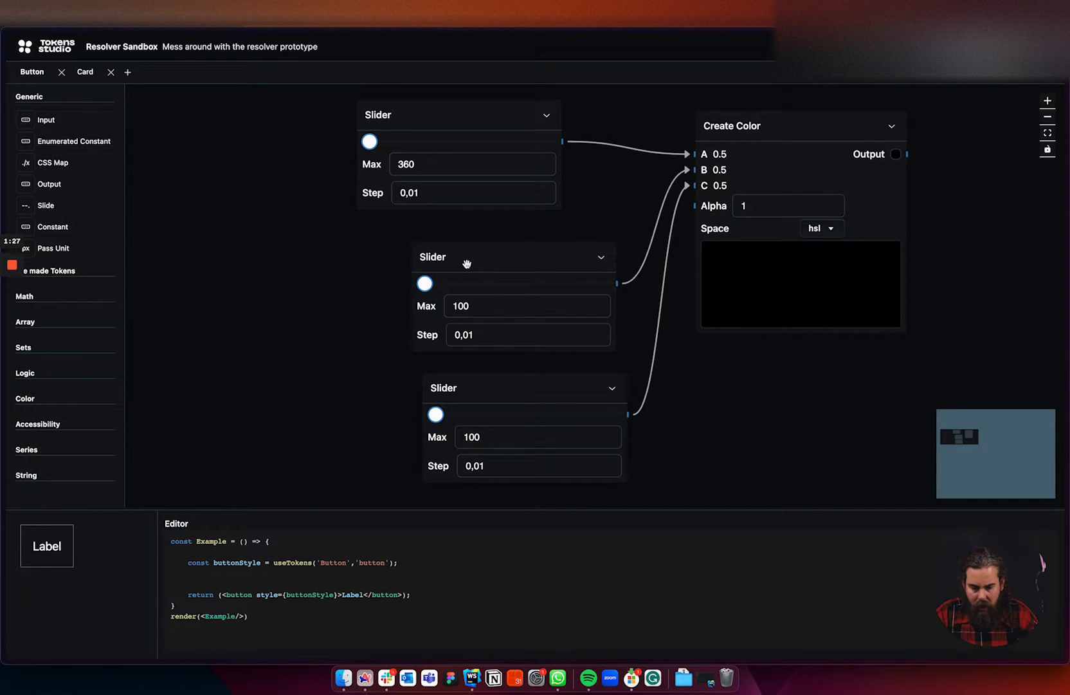
drag(424, 283, 525, 283)
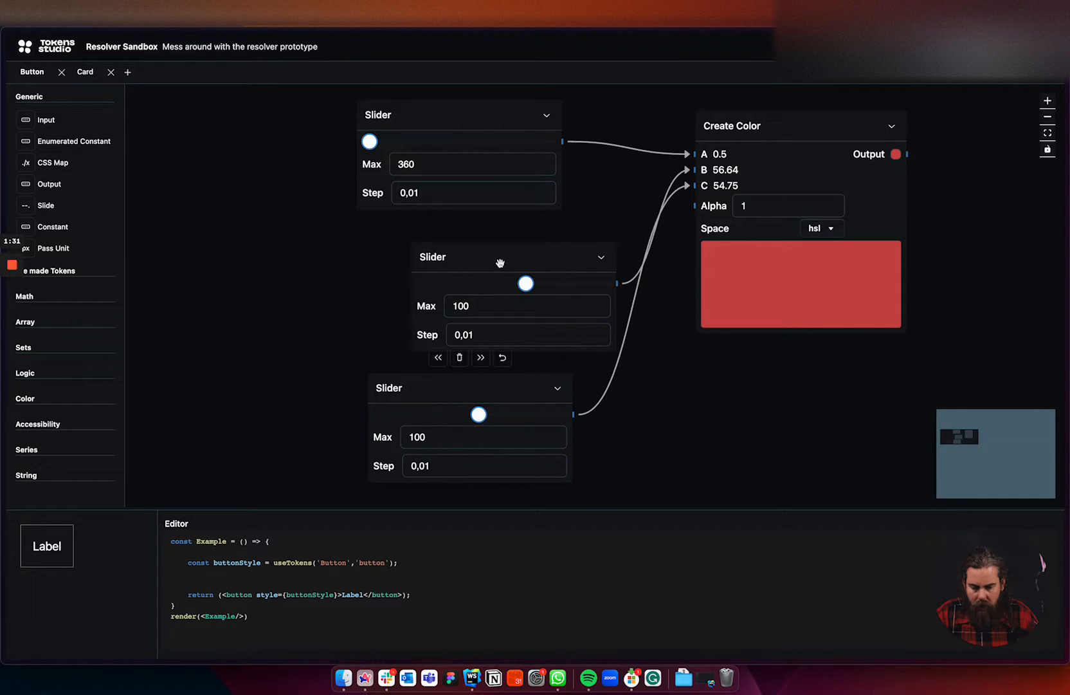
drag(369, 141, 450, 141)
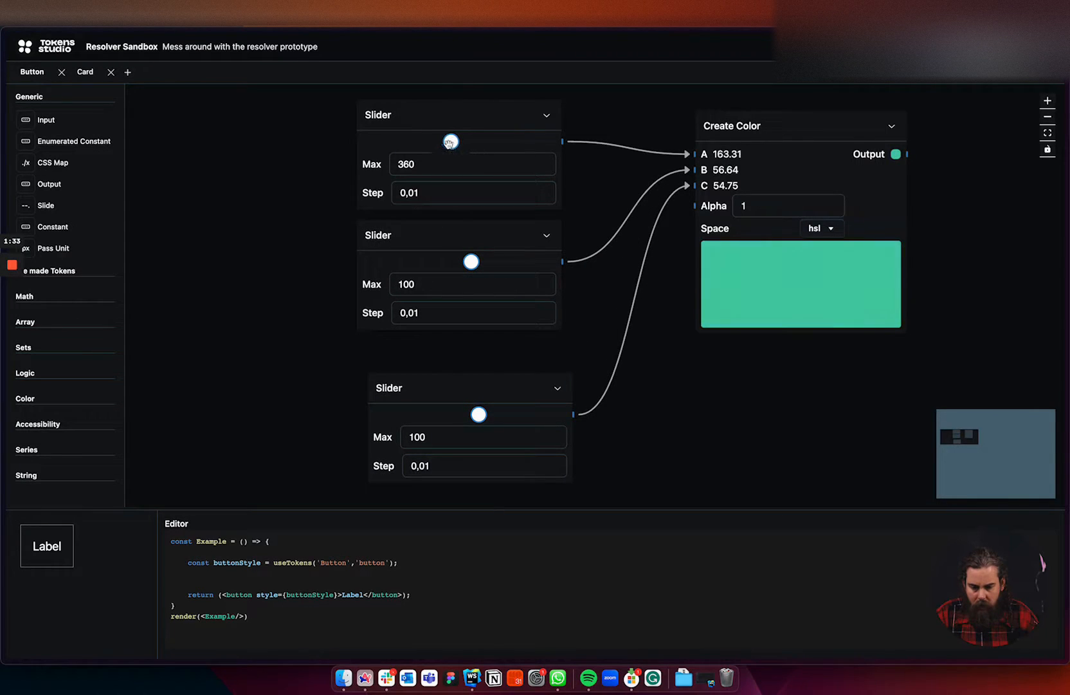
drag(449, 142, 454, 142)
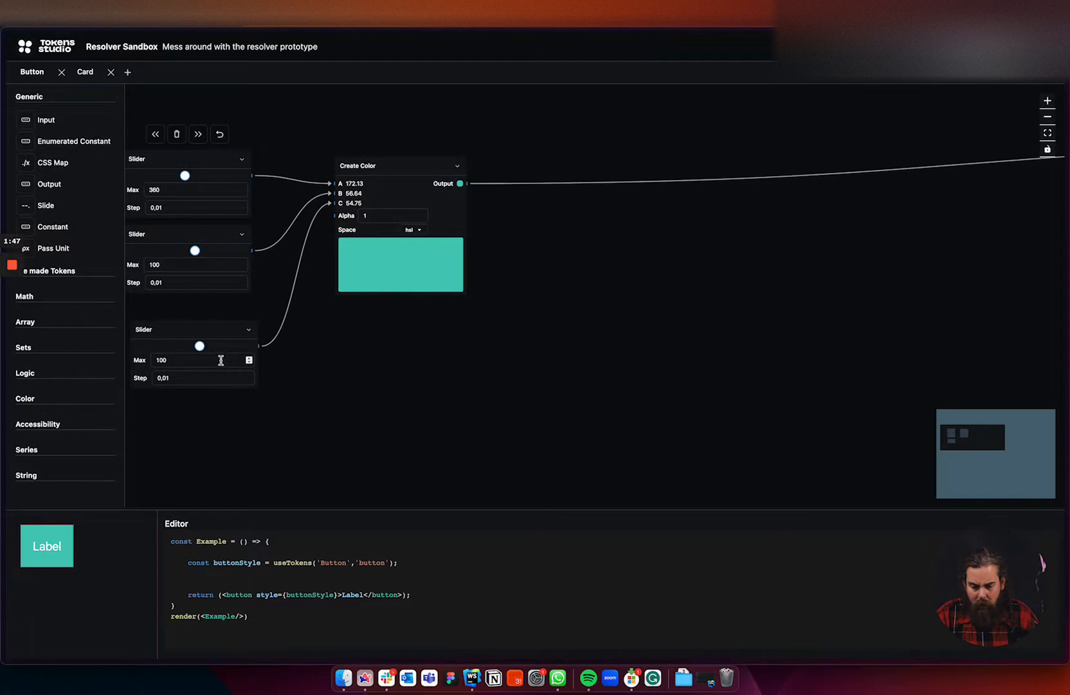
drag(199, 346, 177, 346)
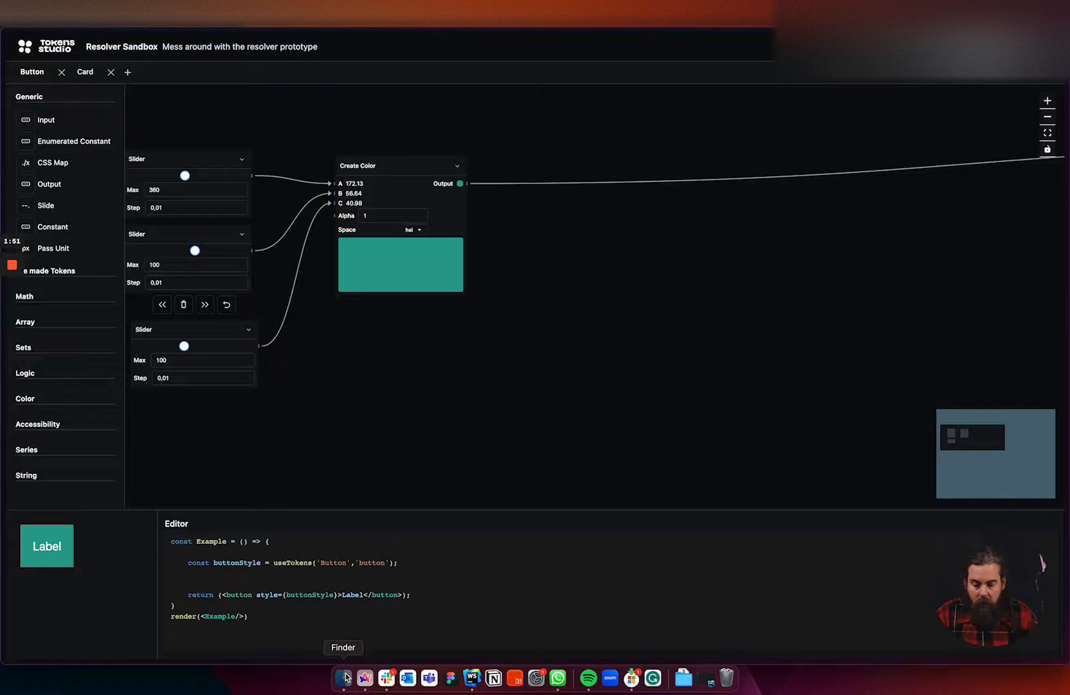
Add the white #ffffff and black #000000 token set, then a Contrast node
click(344, 694)
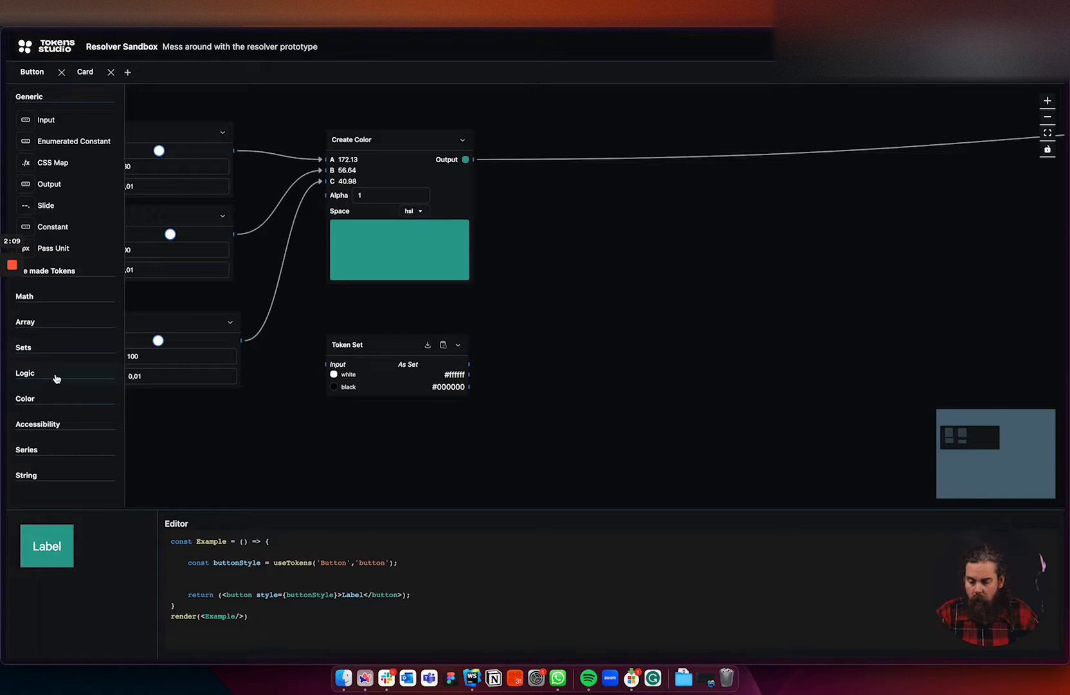
mouse_move(39, 347)
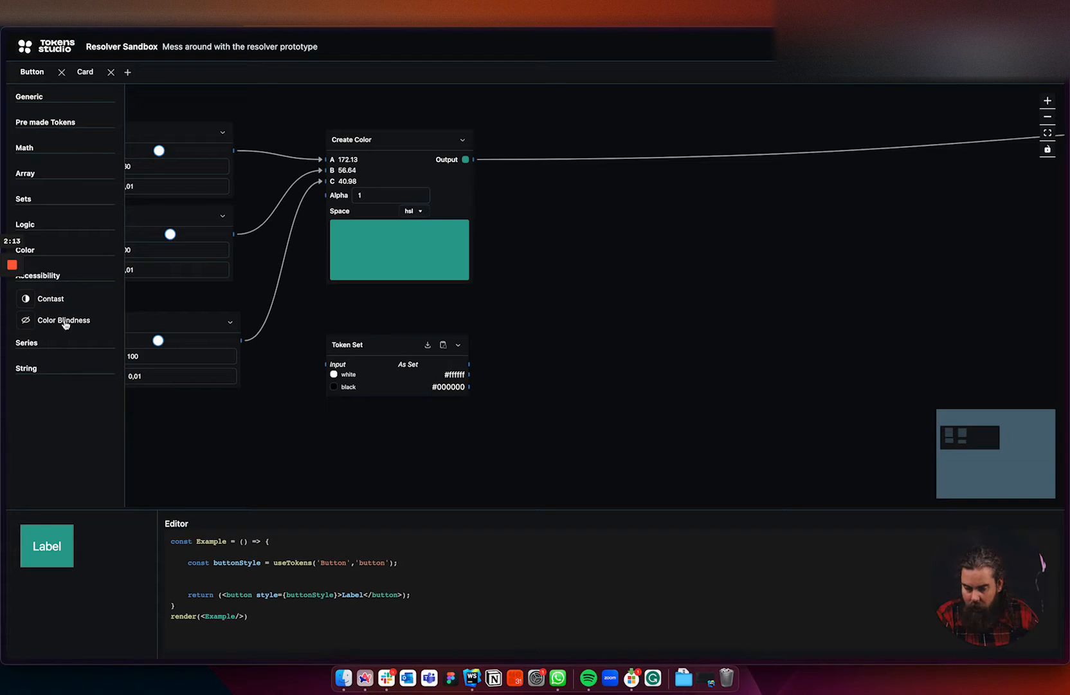
click(51, 299)
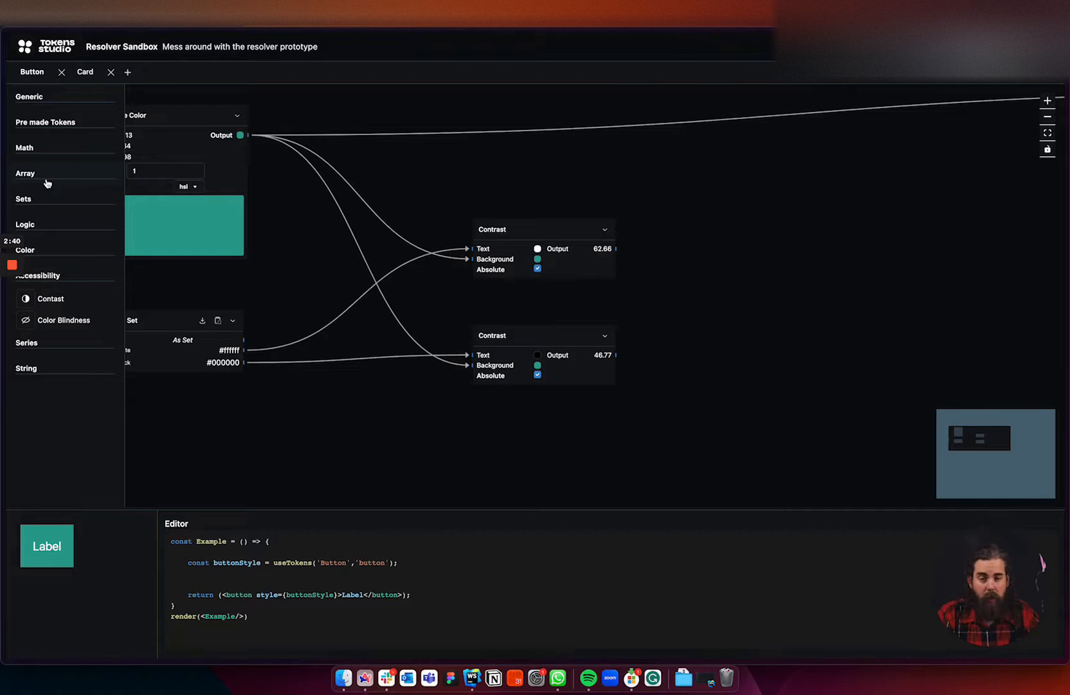
mouse_move(37, 223)
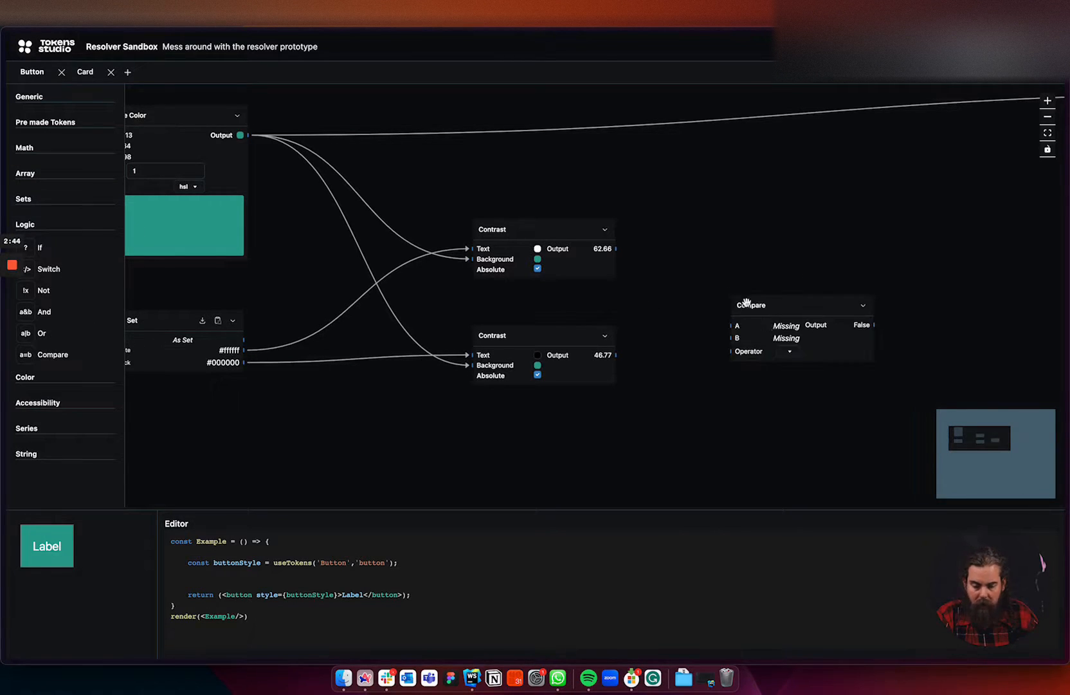
Set the Compare operator to > and wire the white-text contrast score into A
click(789, 351)
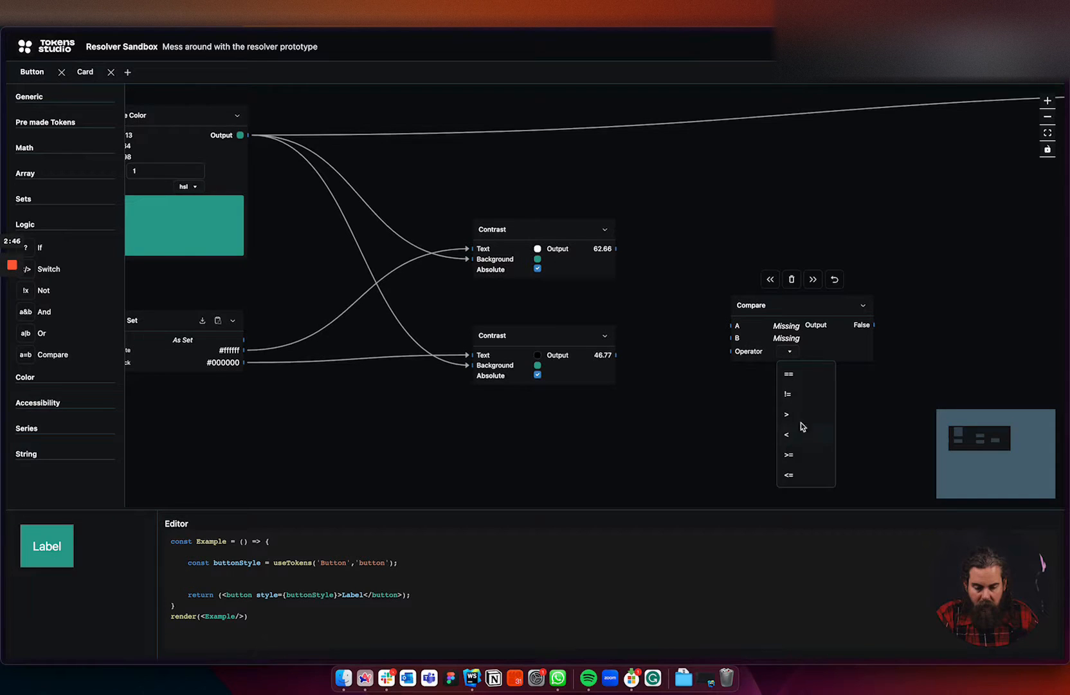
click(786, 414)
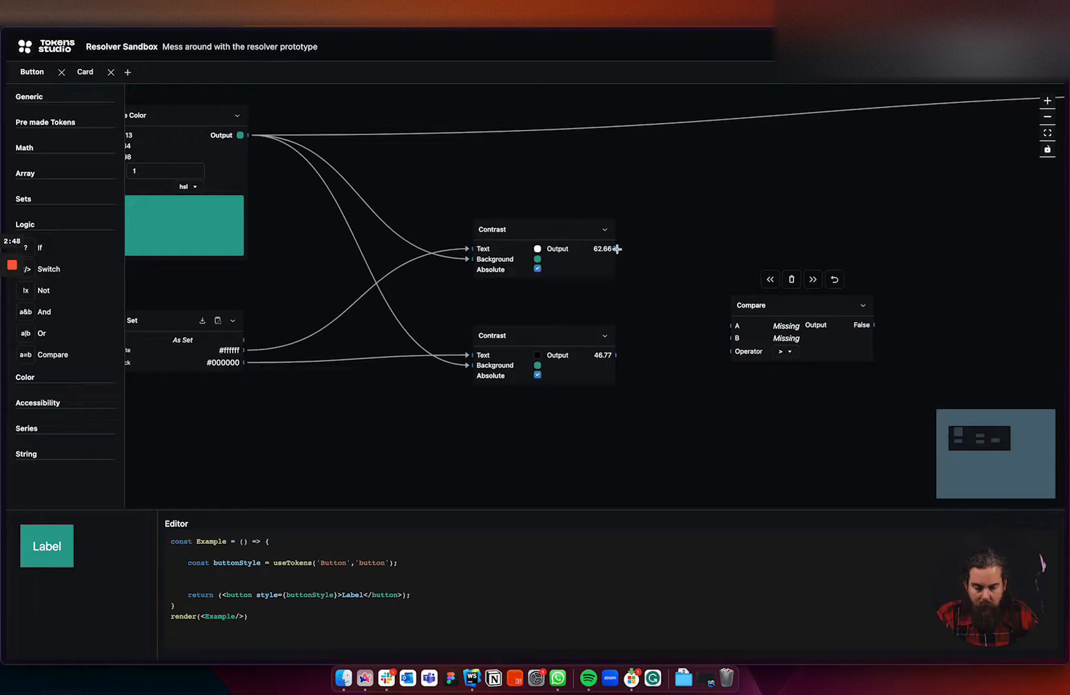
drag(617, 248, 732, 325)
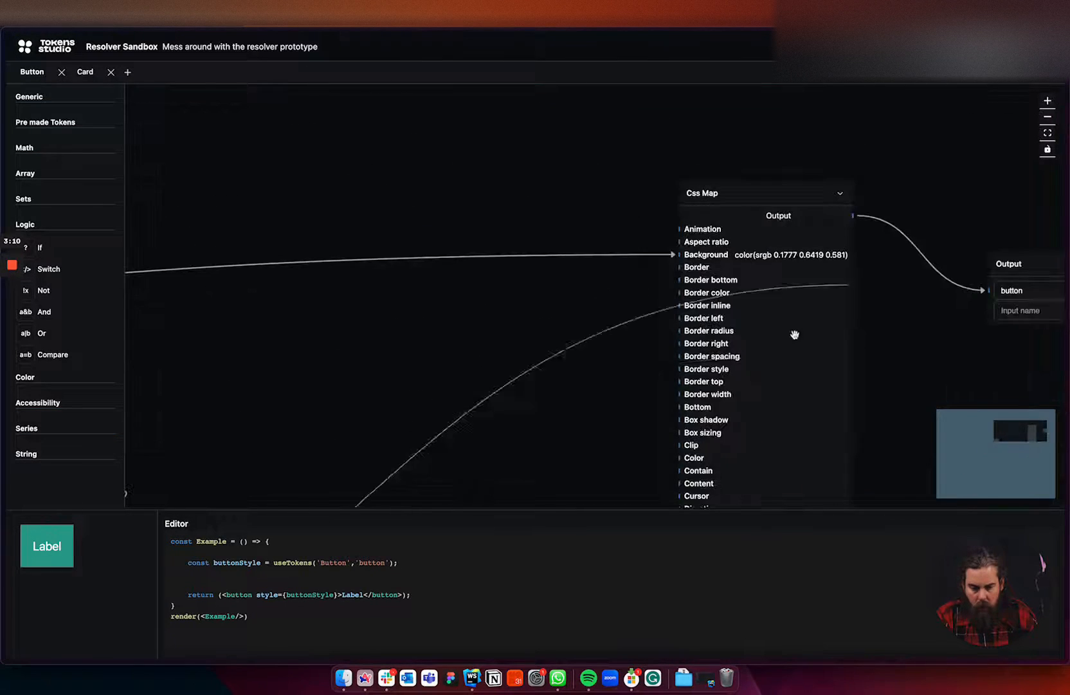
Scroll the canvas back to the Slider, Create Color, Token Set and Contrast nodes
scroll(down, 3)
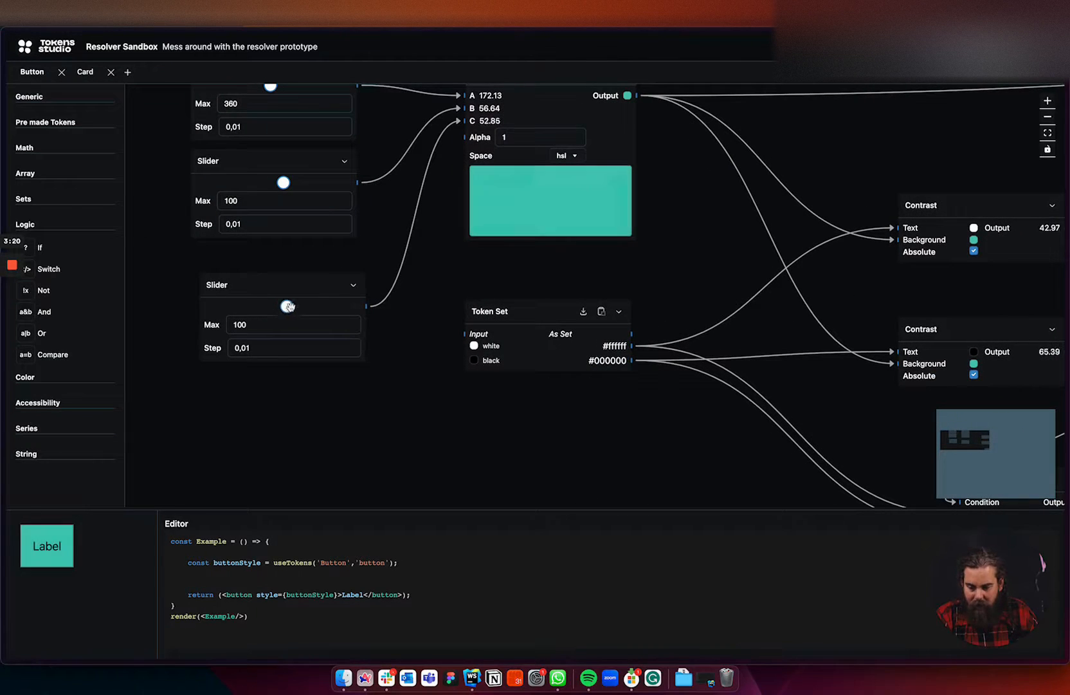
Raise lightness to about 90, then pan to the If node outputting #000000
drag(283, 306, 309, 305)
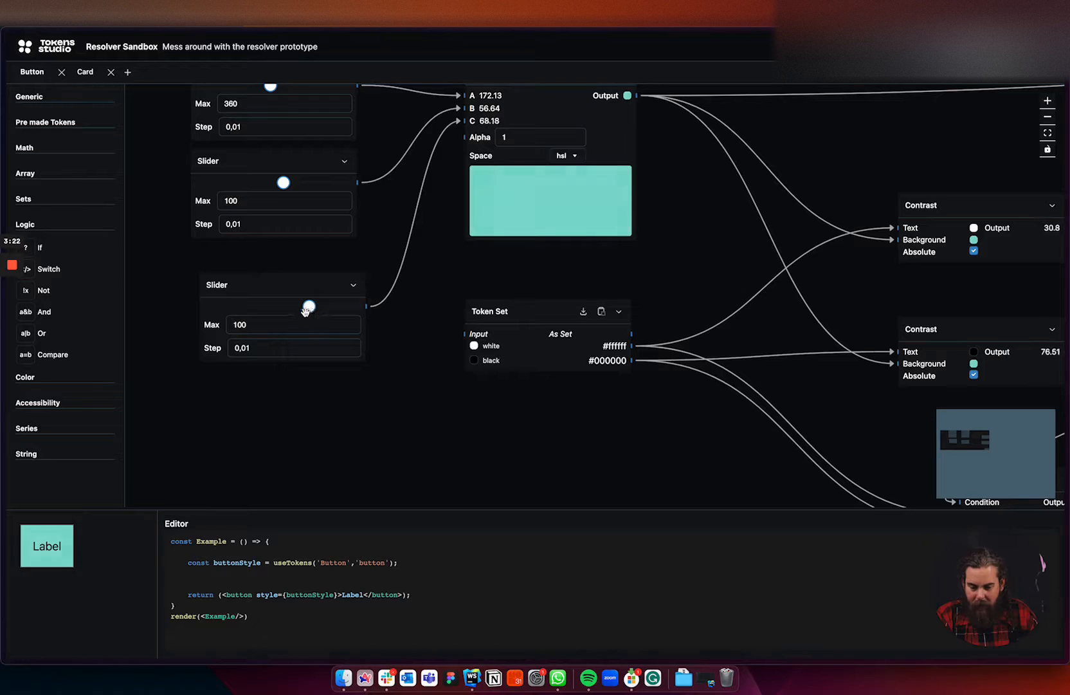
drag(309, 306, 330, 305)
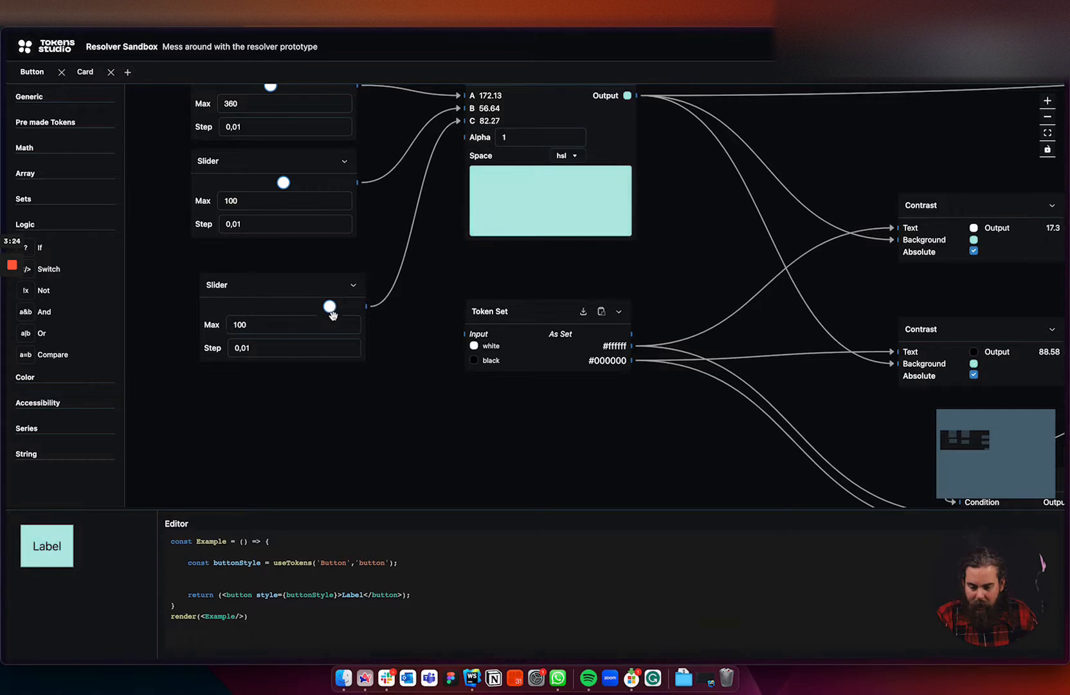
drag(330, 305, 343, 306)
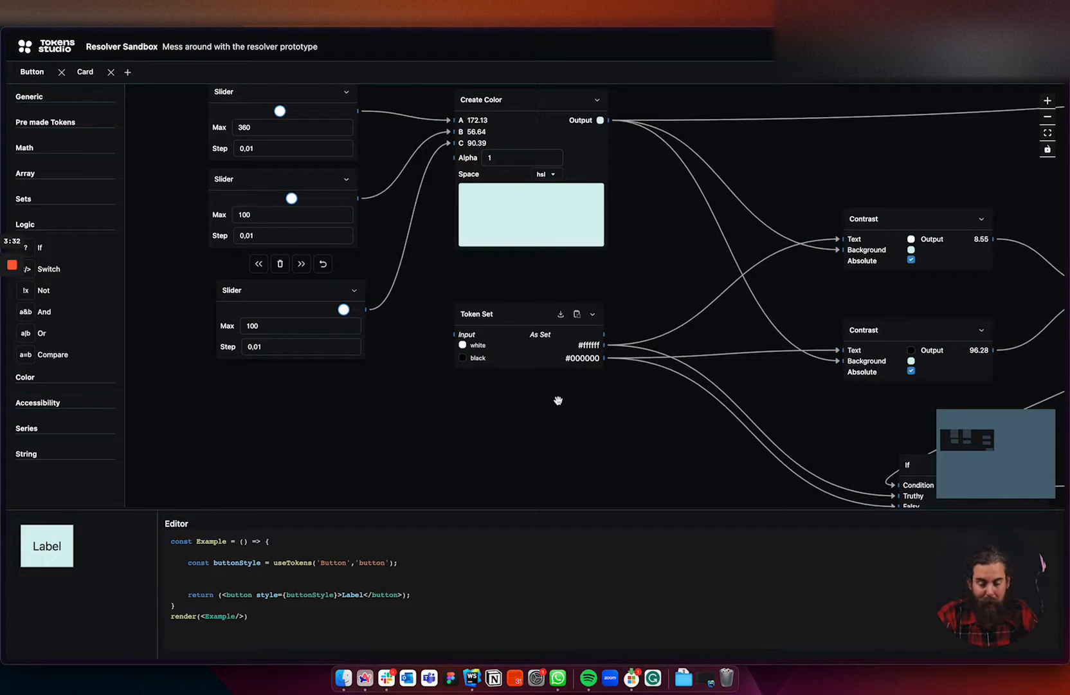
drag(558, 400, 447, 371)
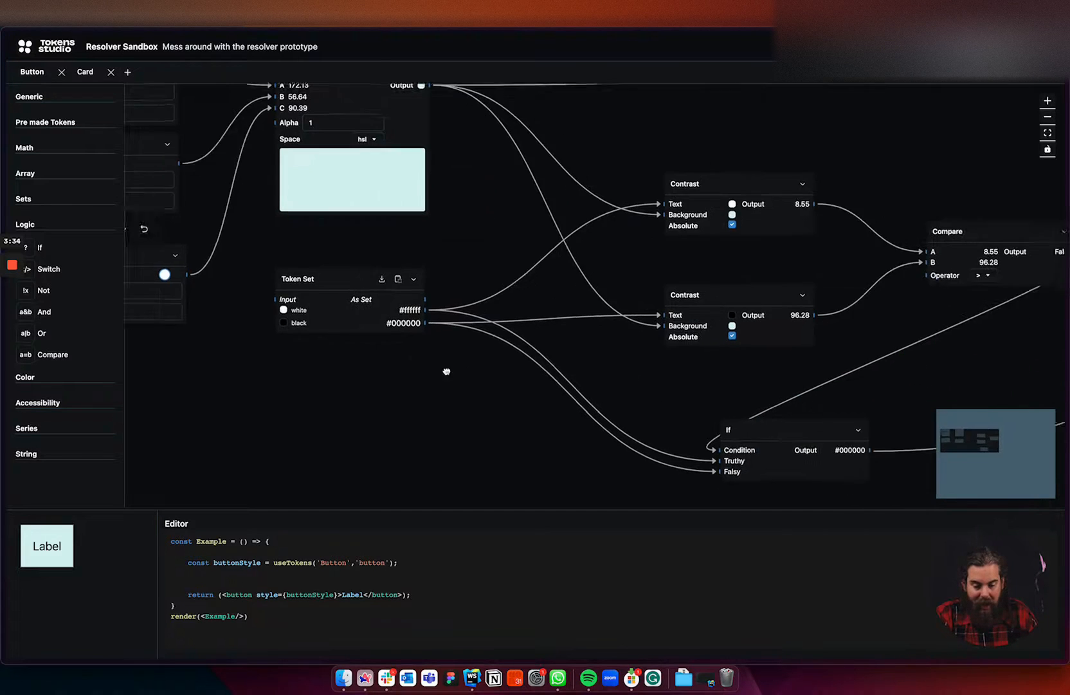